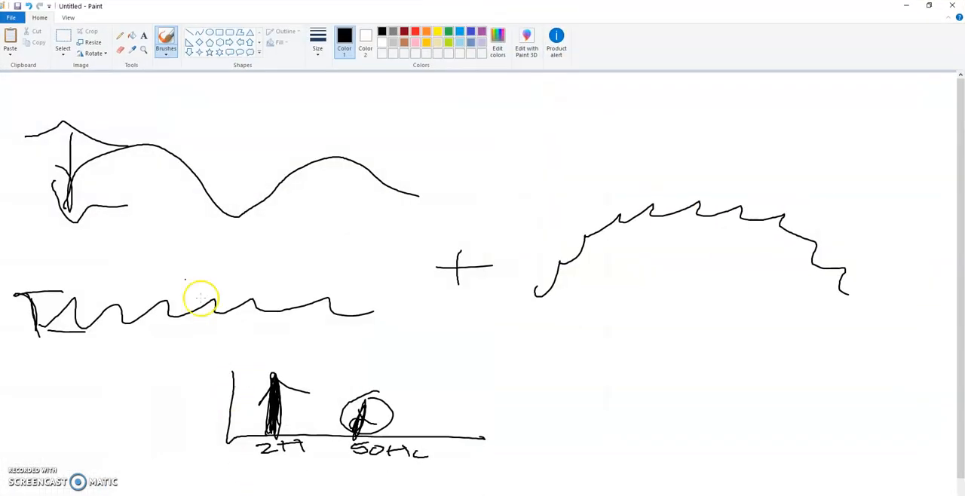
# Step: Start a new blank picture in Paint, discarding the old sketch without saving
pyautogui.click(11, 16)
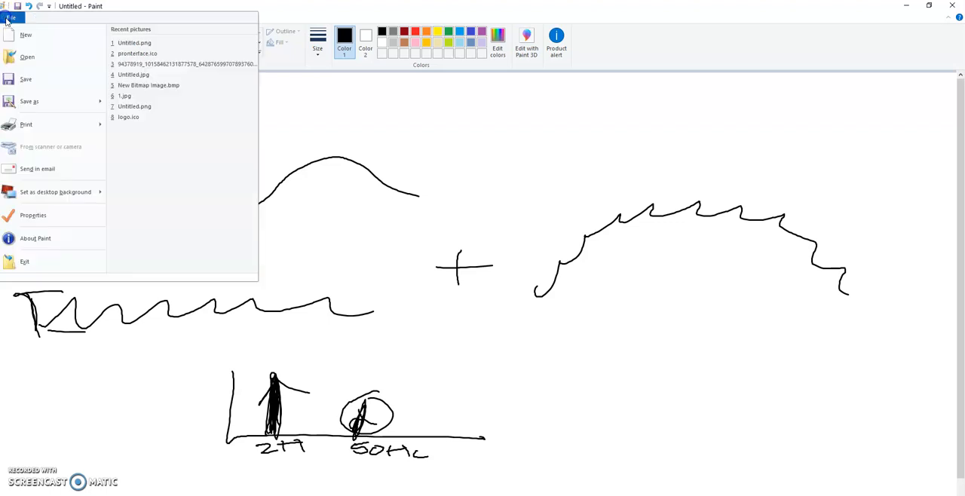
pyautogui.click(25, 34)
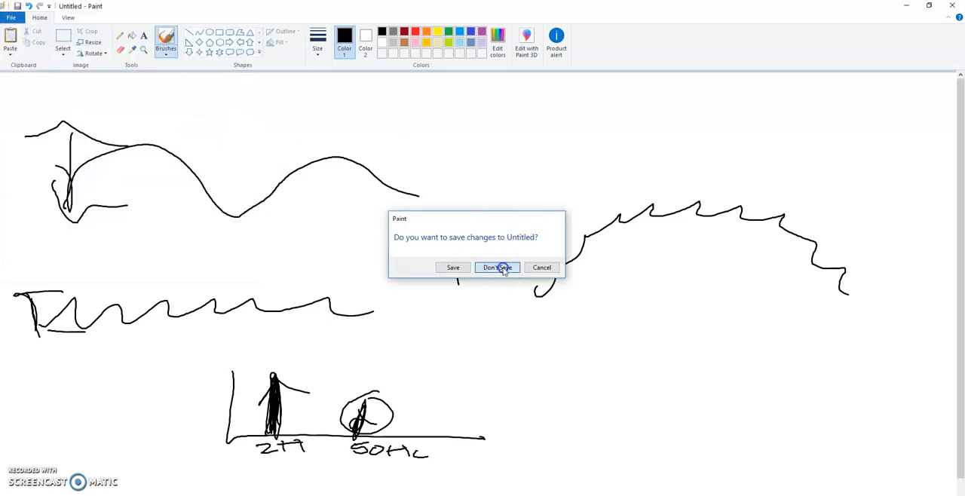
pyautogui.click(497, 267)
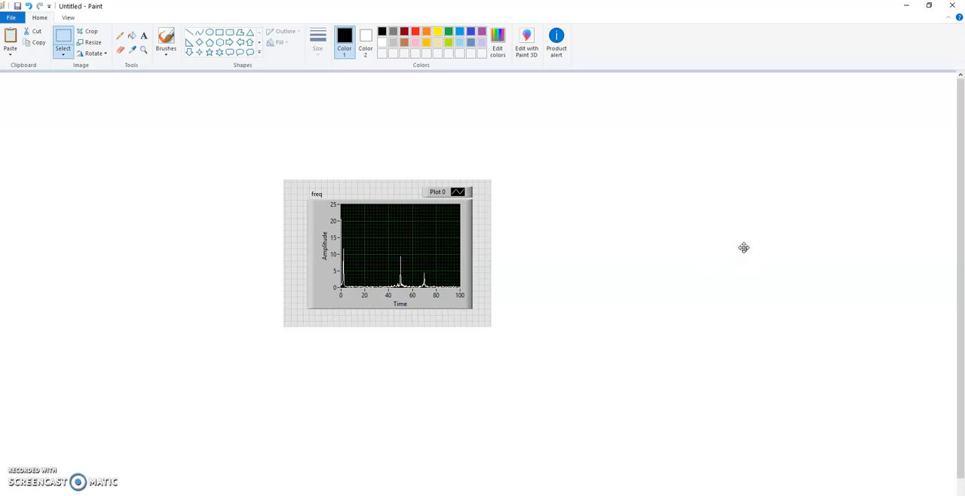
pyautogui.moveTo(187, 258)
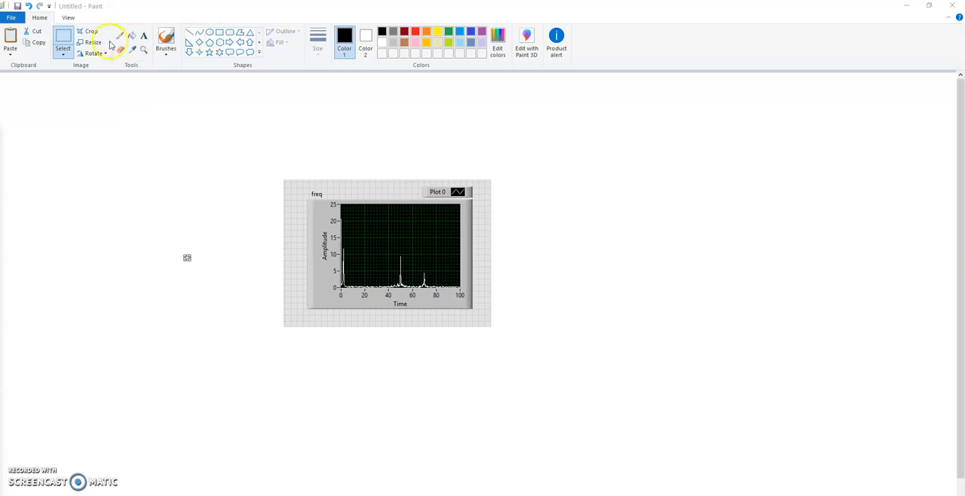
pyautogui.moveTo(599, 174)
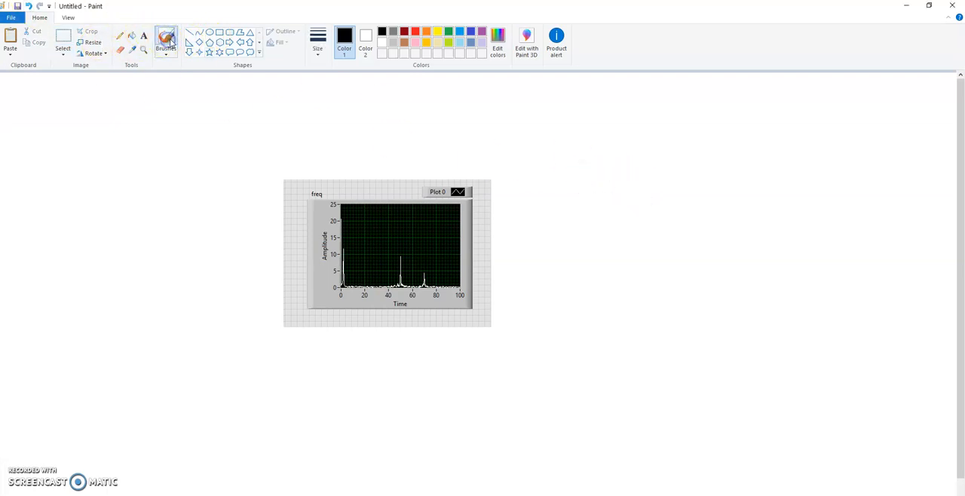
# Step: Brush three black stepped response curves and a steep edge right of the FFT plot
pyautogui.moveTo(596, 184); pyautogui.dragTo(651, 187)
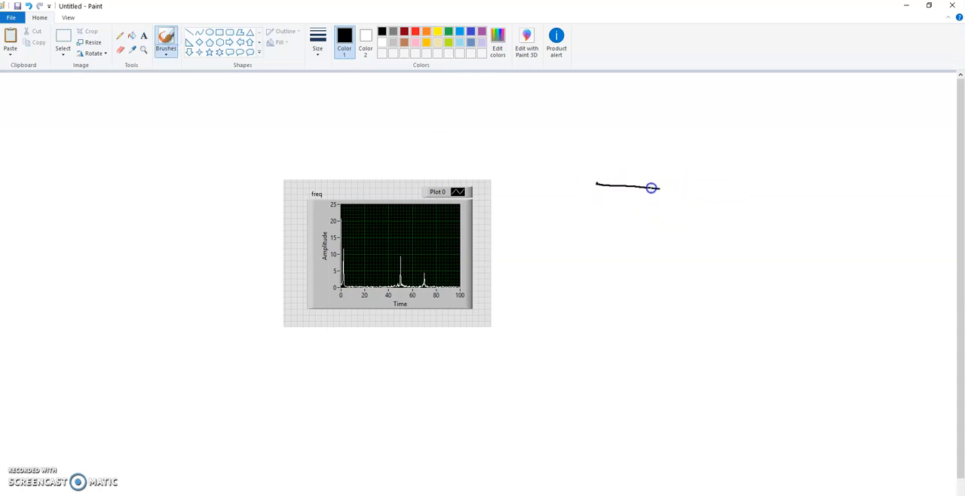
pyautogui.moveTo(652, 188); pyautogui.dragTo(672, 265)
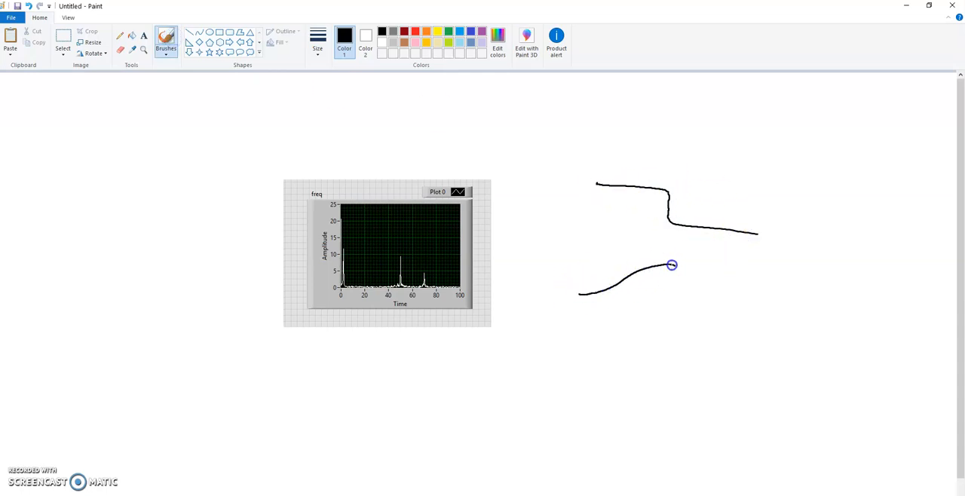
pyautogui.moveTo(671, 265); pyautogui.dragTo(733, 321)
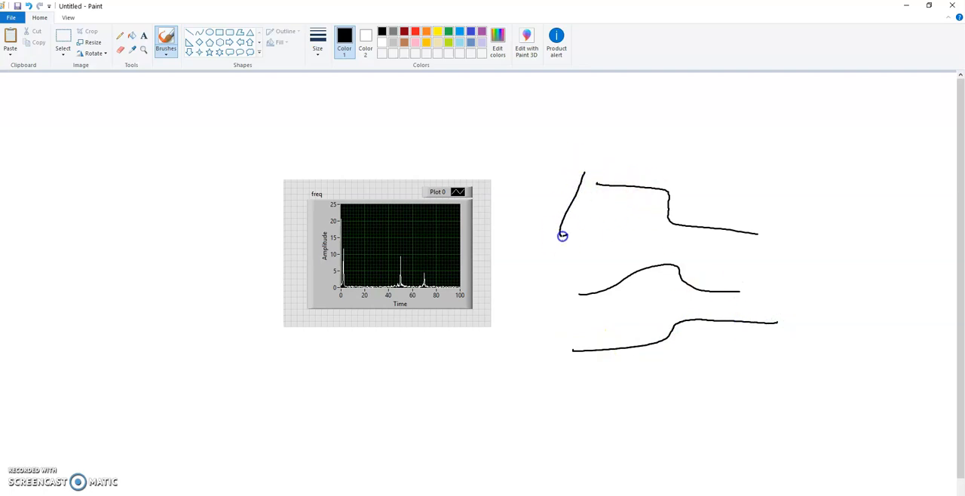
pyautogui.moveTo(562, 236); pyautogui.dragTo(586, 296)
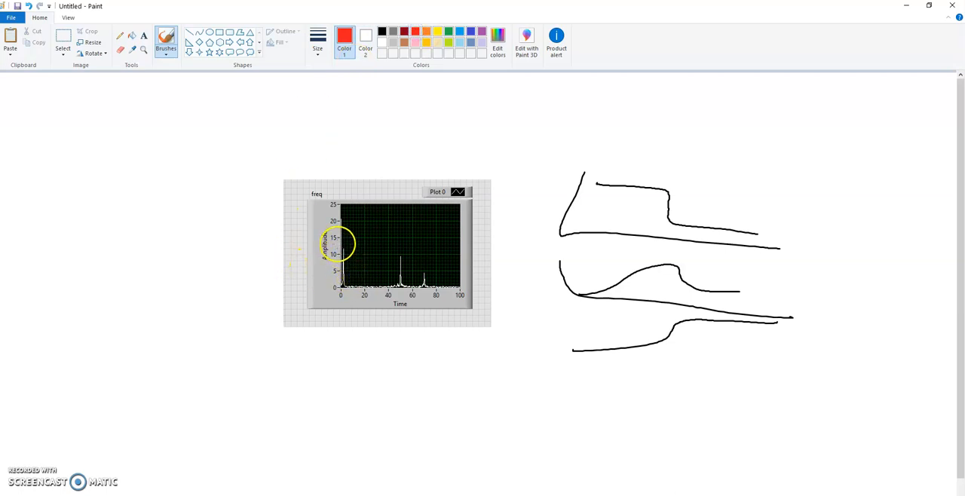
pyautogui.moveTo(361, 270)
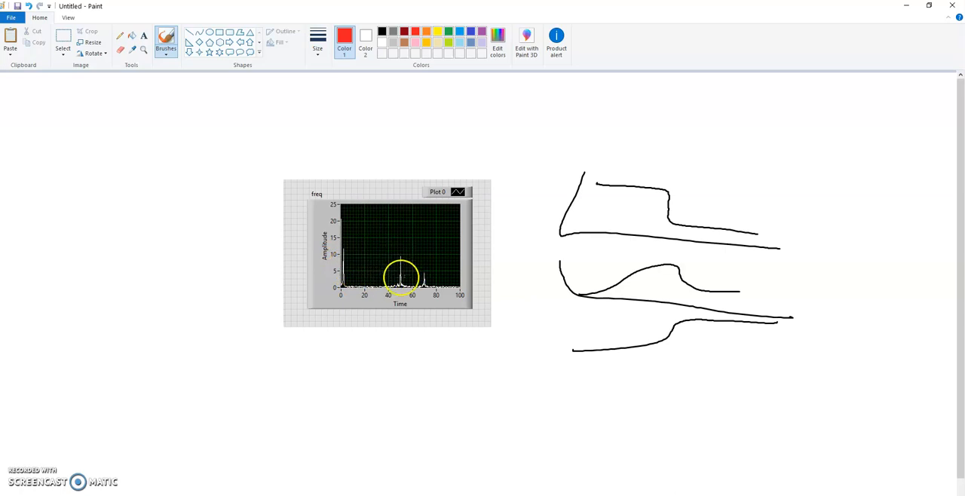
pyautogui.moveTo(340, 251)
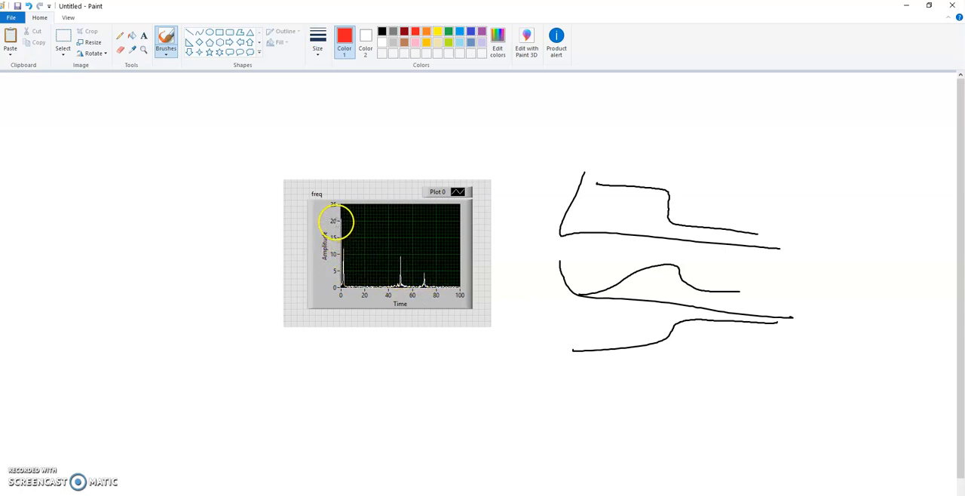
# Step: Brush a red curve falling from amplitude 20 toward zero, plus a long stroke
pyautogui.moveTo(339, 221); pyautogui.dragTo(361, 235)
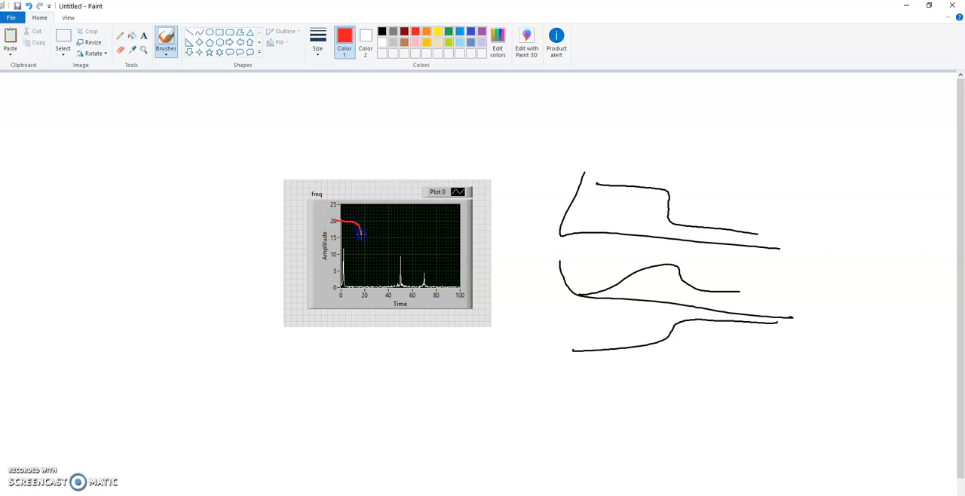
pyautogui.moveTo(359, 233); pyautogui.dragTo(389, 285)
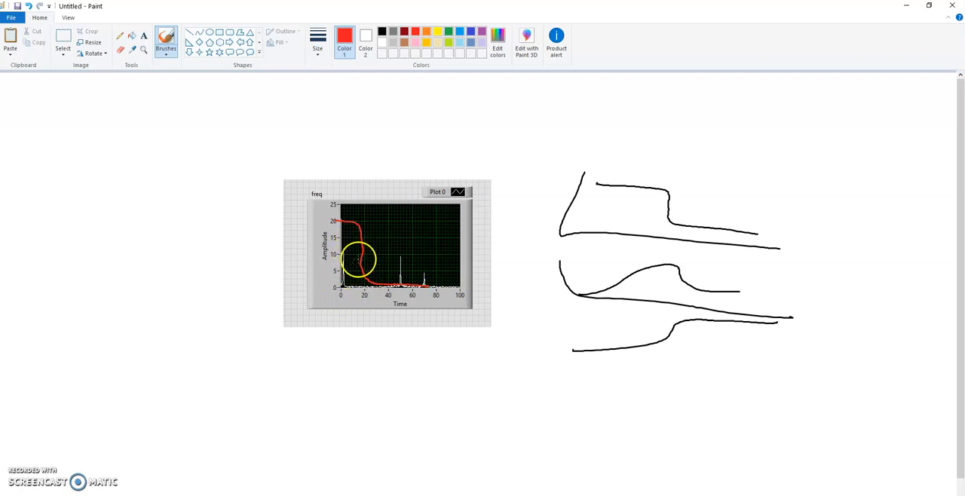
pyautogui.moveTo(370, 291)
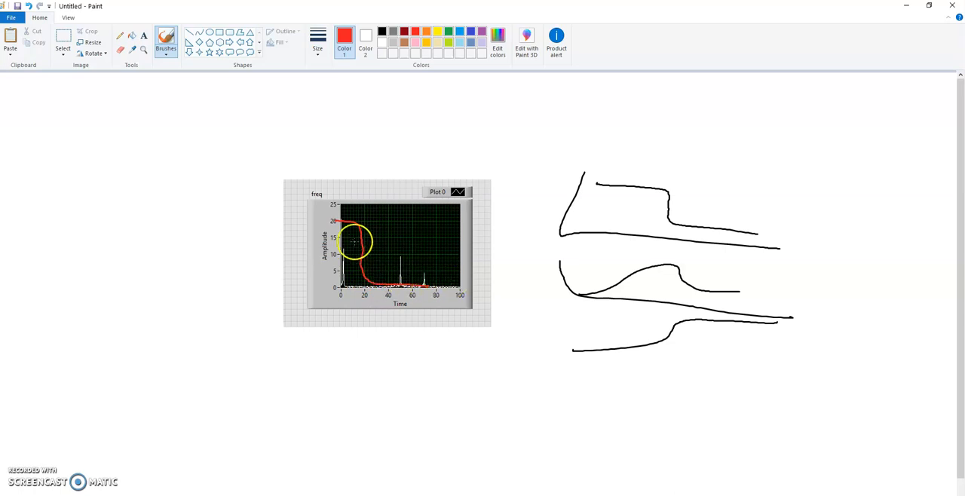
pyautogui.moveTo(603, 218)
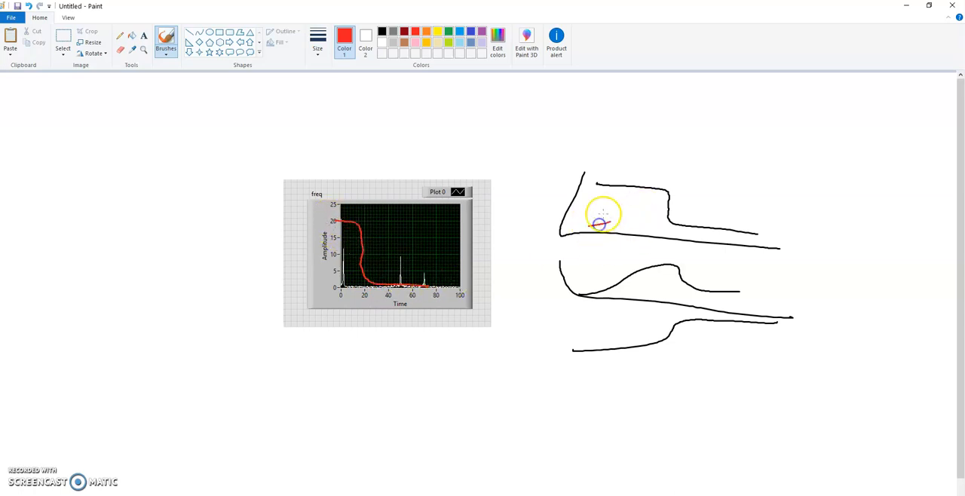
pyautogui.moveTo(595, 226); pyautogui.dragTo(452, 260)
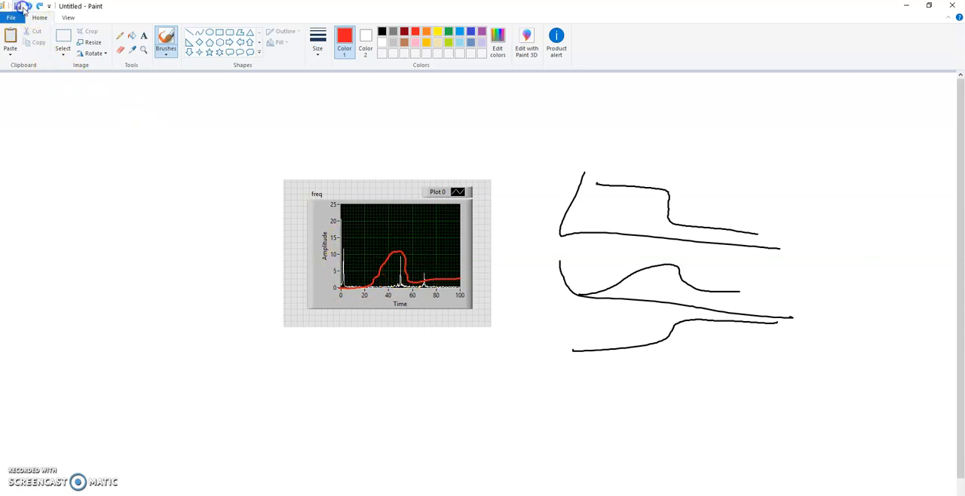
# Step: Try saving the picture, then cancel the Save As dialog
pyautogui.click(18, 6)
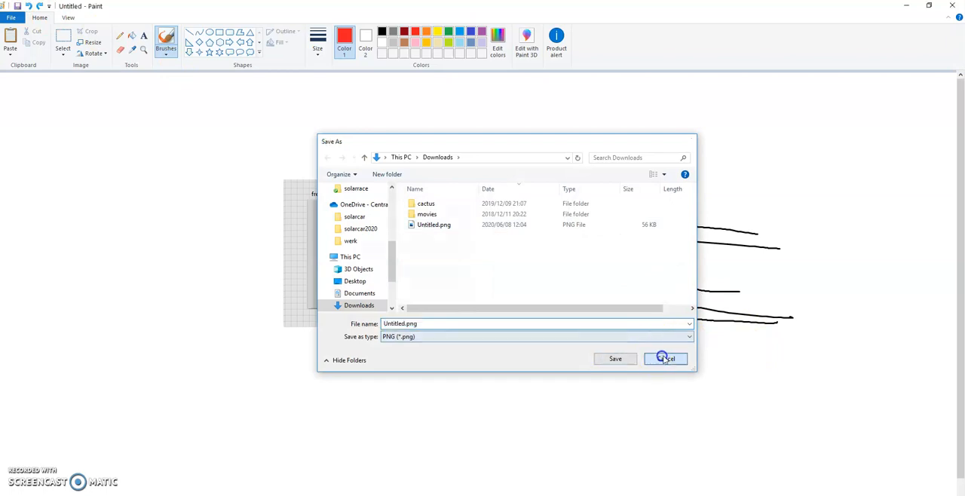
pyautogui.click(665, 358)
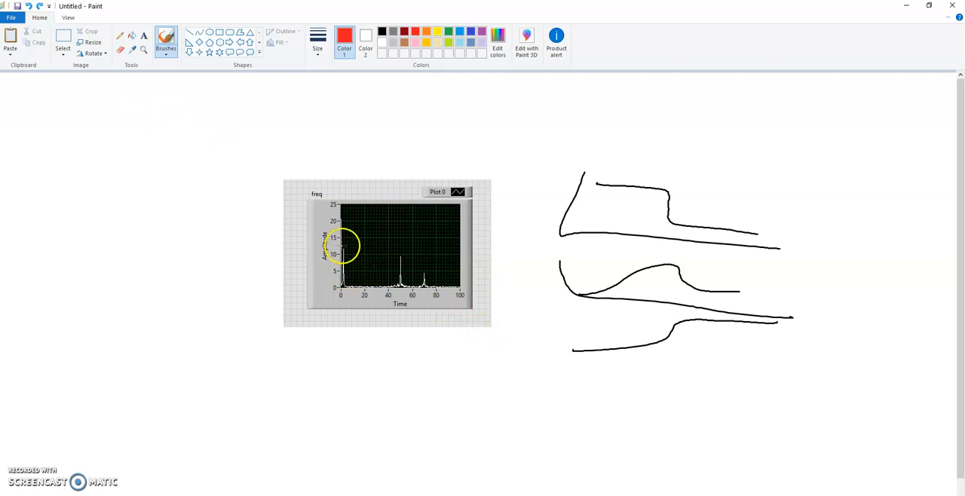
pyautogui.moveTo(641, 234)
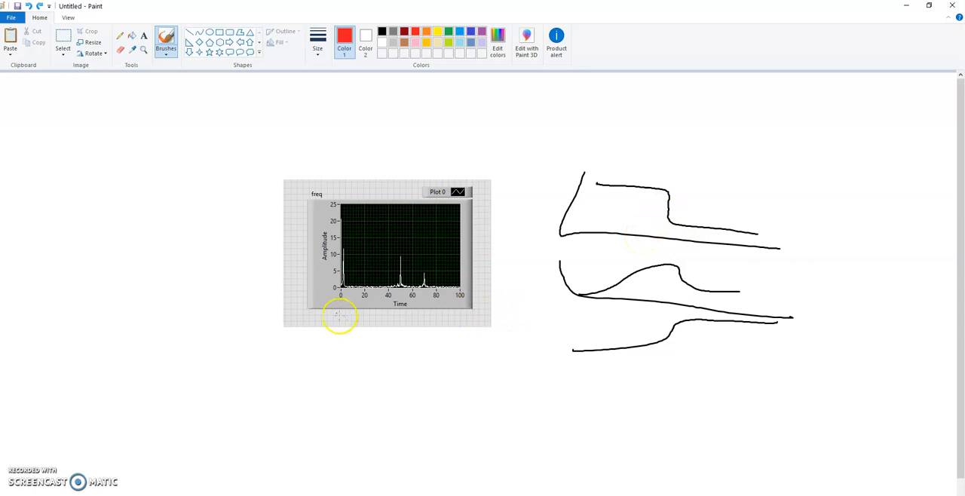
pyautogui.moveTo(373, 296)
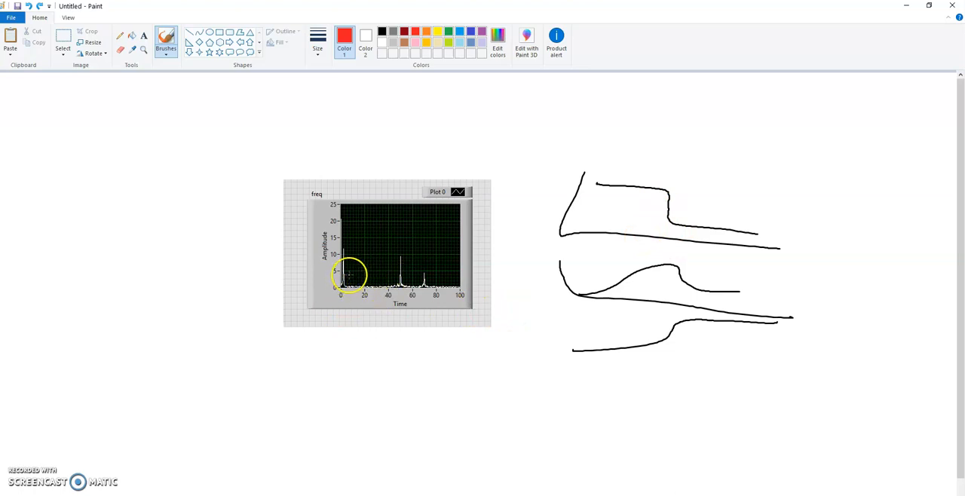
pyautogui.moveTo(343, 243)
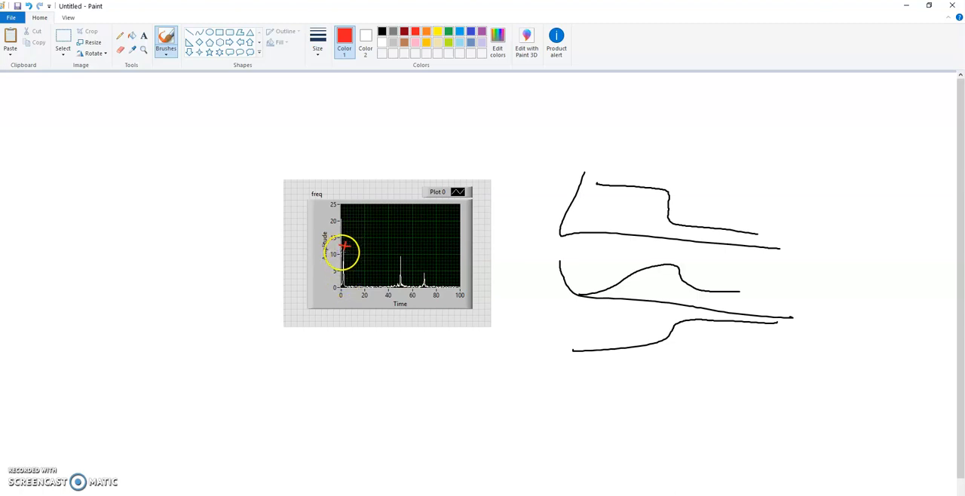
pyautogui.moveTo(402, 285)
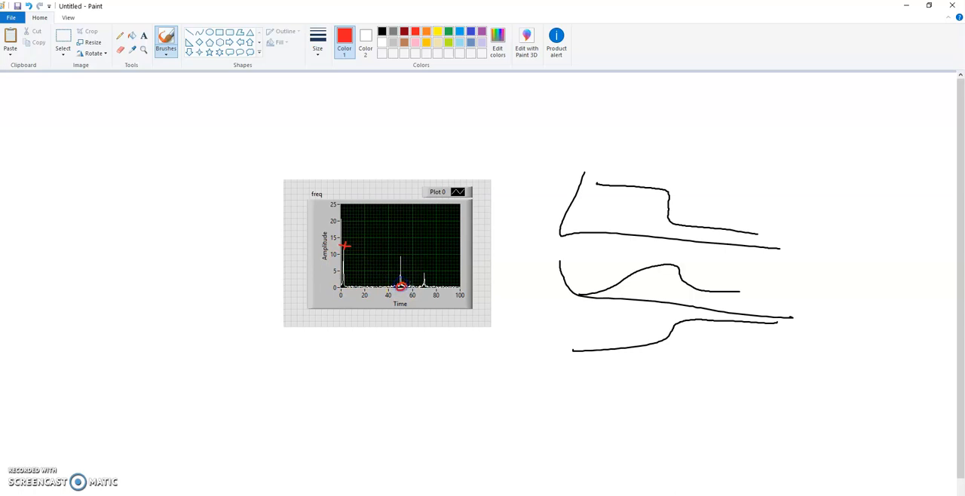
pyautogui.moveTo(436, 299)
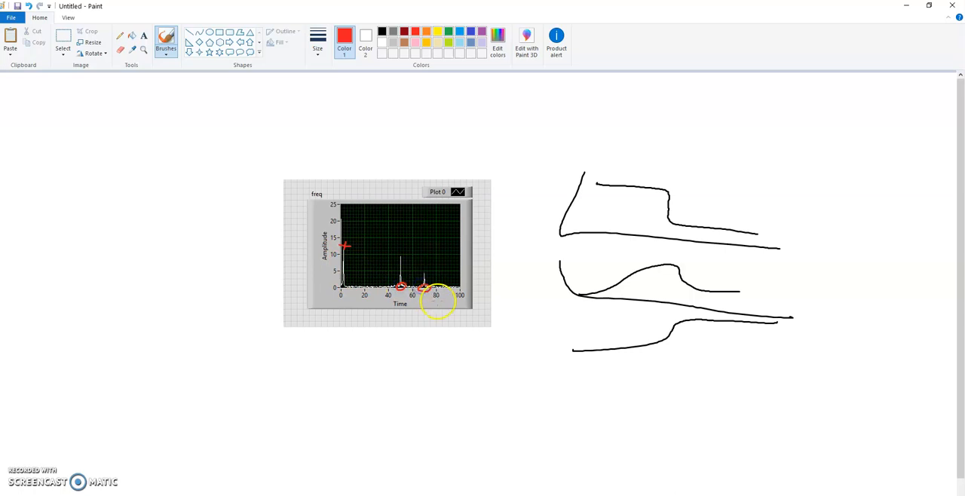
pyautogui.moveTo(344, 247)
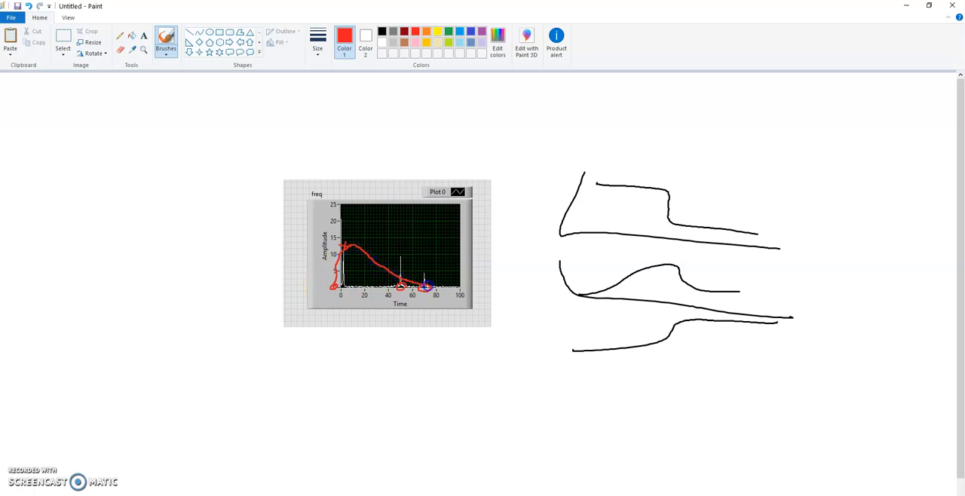
pyautogui.moveTo(571, 235)
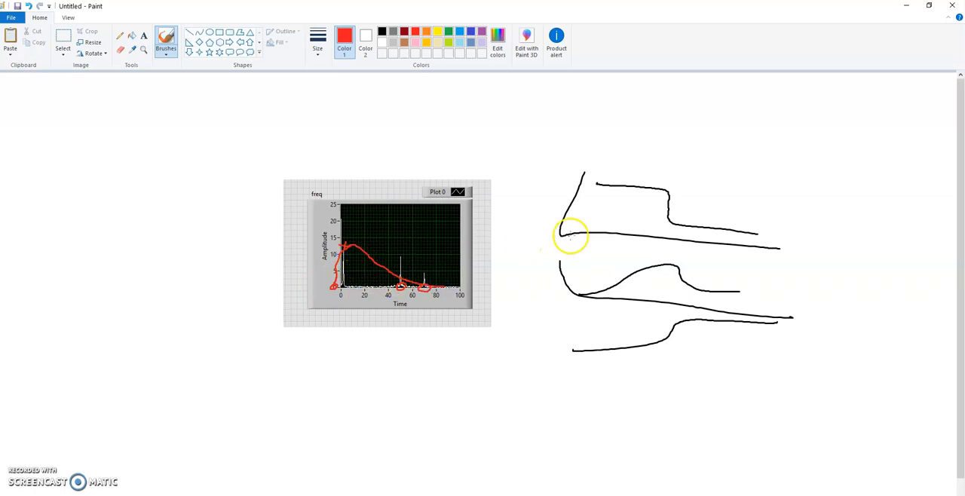
pyautogui.moveTo(528, 281)
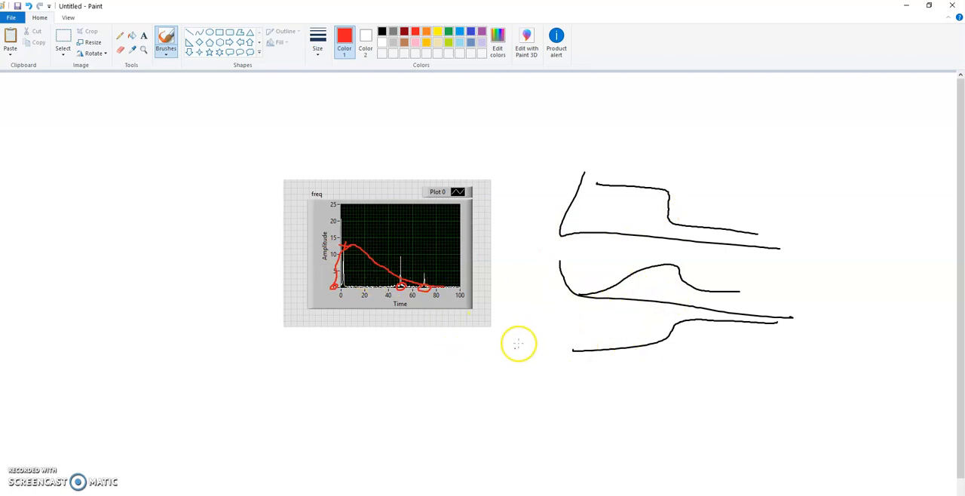
pyautogui.moveTo(611, 346)
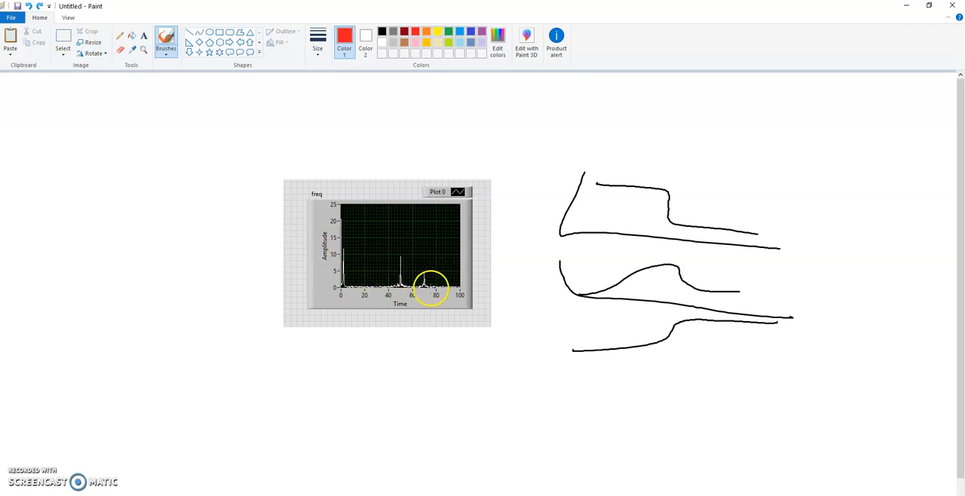
pyautogui.moveTo(412, 273)
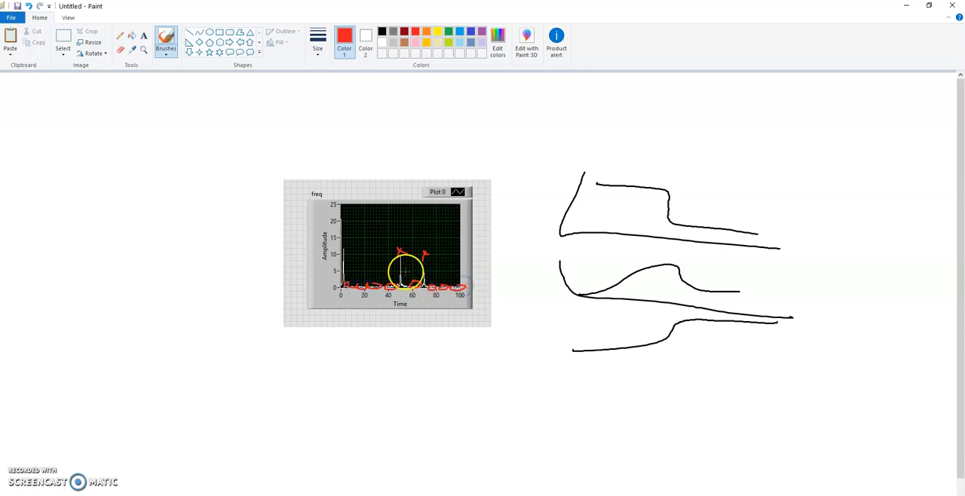
pyautogui.moveTo(294, 383)
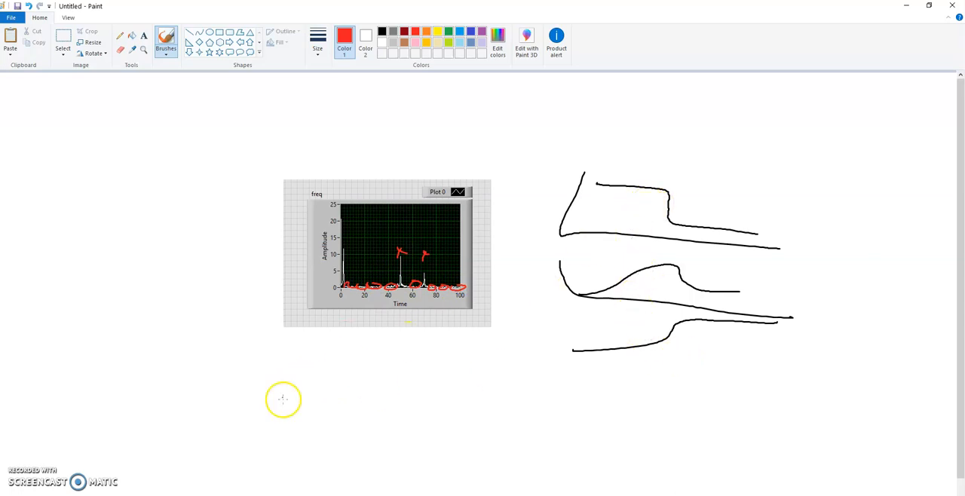
# Step: Brush a red curve below the FFT plot rising into two humps
pyautogui.moveTo(283, 404); pyautogui.dragTo(376, 370)
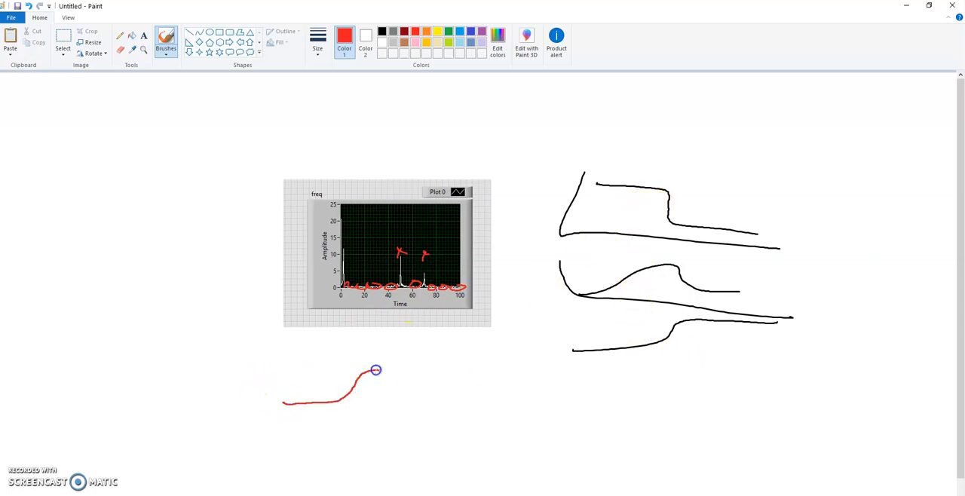
pyautogui.moveTo(375, 369); pyautogui.dragTo(504, 397)
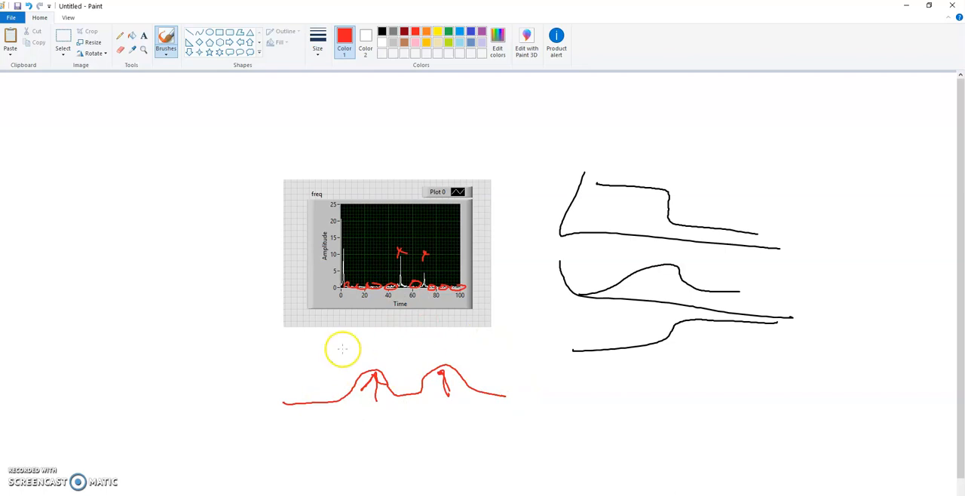
pyautogui.moveTo(364, 261)
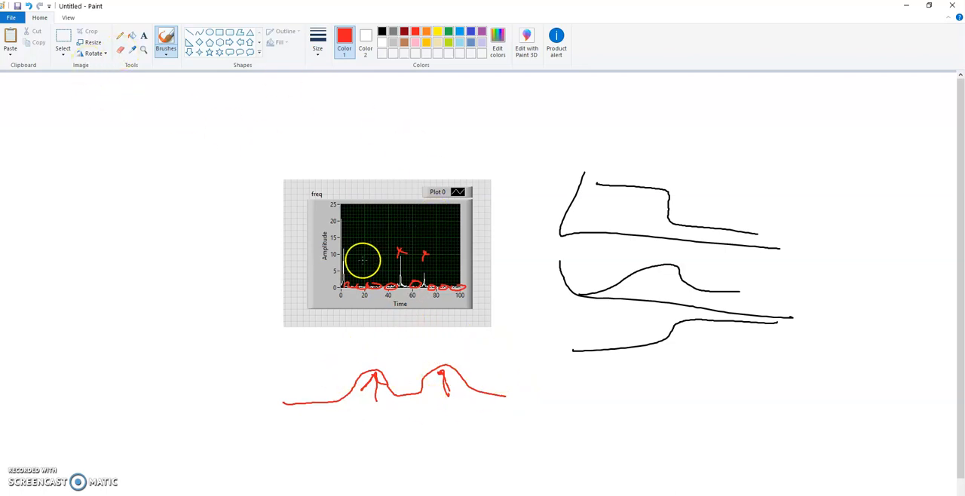
pyautogui.moveTo(587, 293)
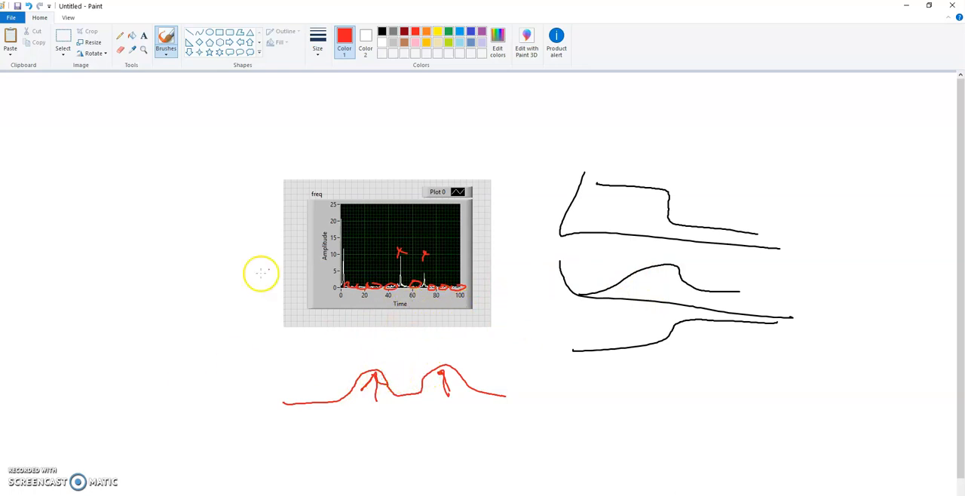
pyautogui.moveTo(60, 288)
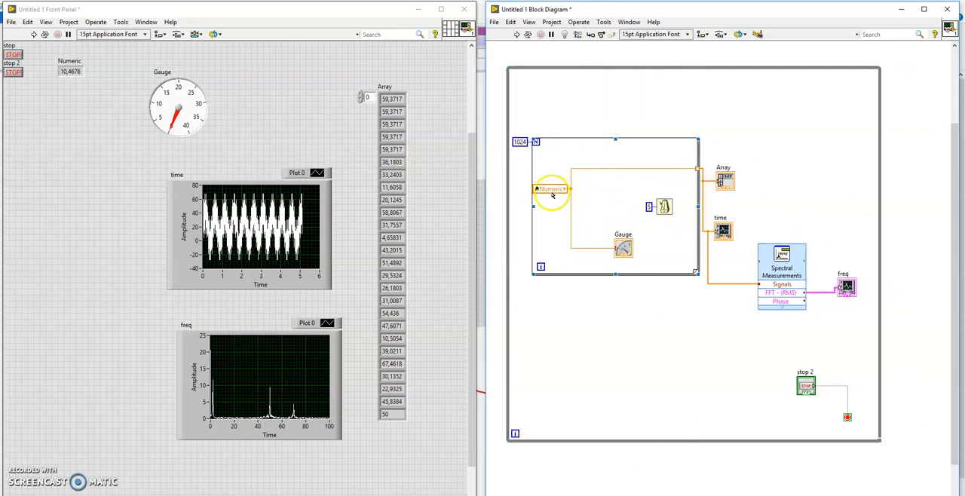
pyautogui.moveTo(565, 200)
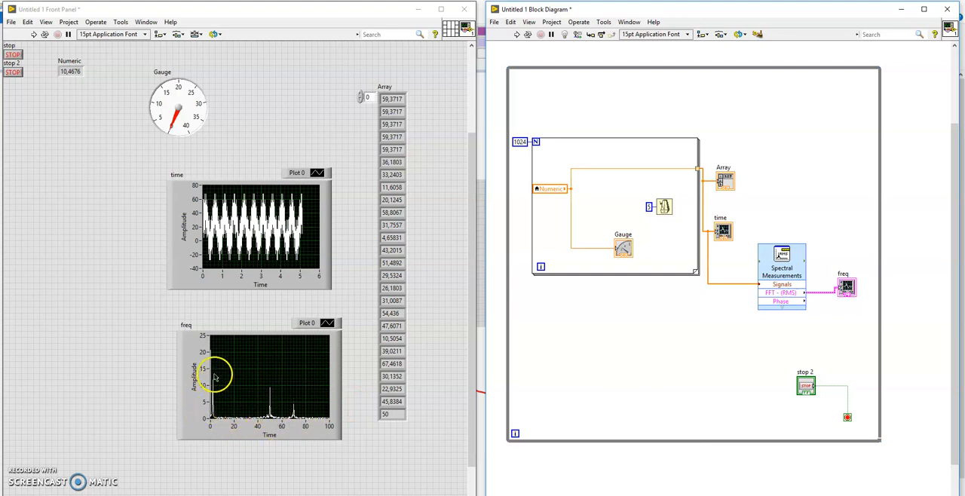
pyautogui.moveTo(249, 400)
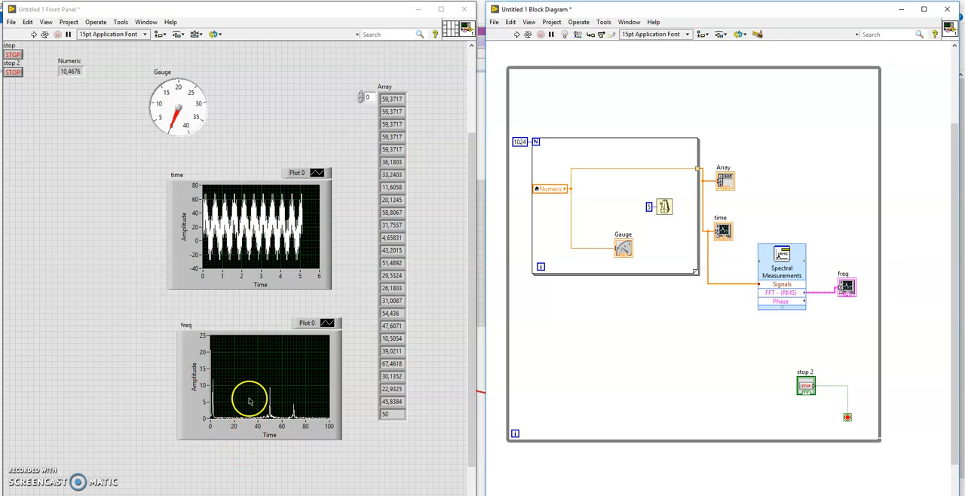
pyautogui.moveTo(344, 407)
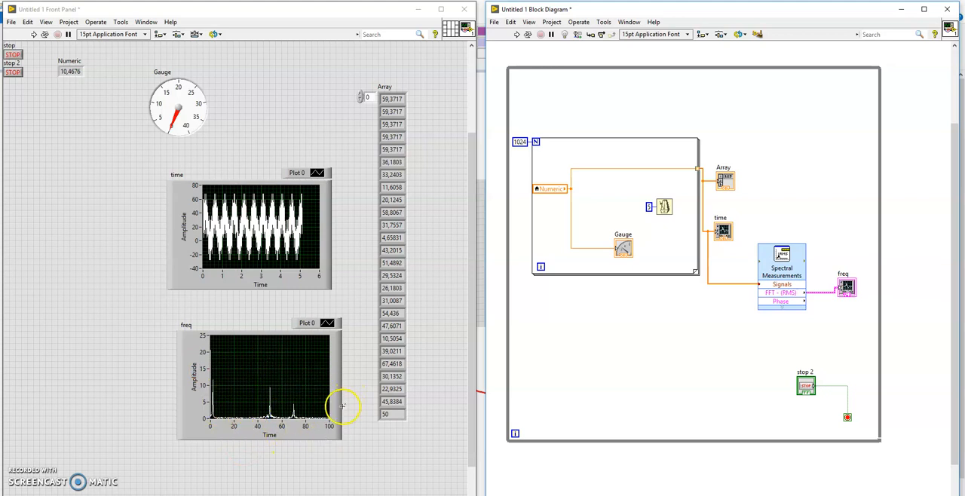
pyautogui.moveTo(261, 390)
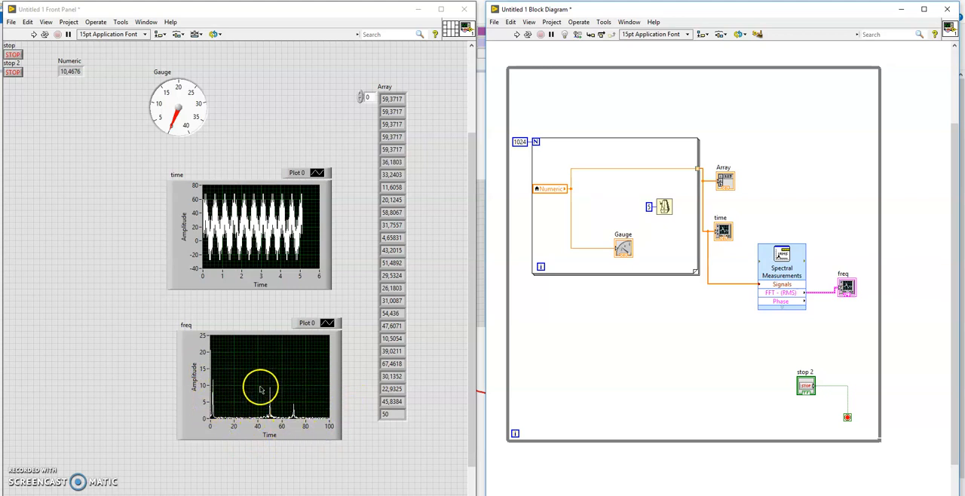
pyautogui.moveTo(221, 388)
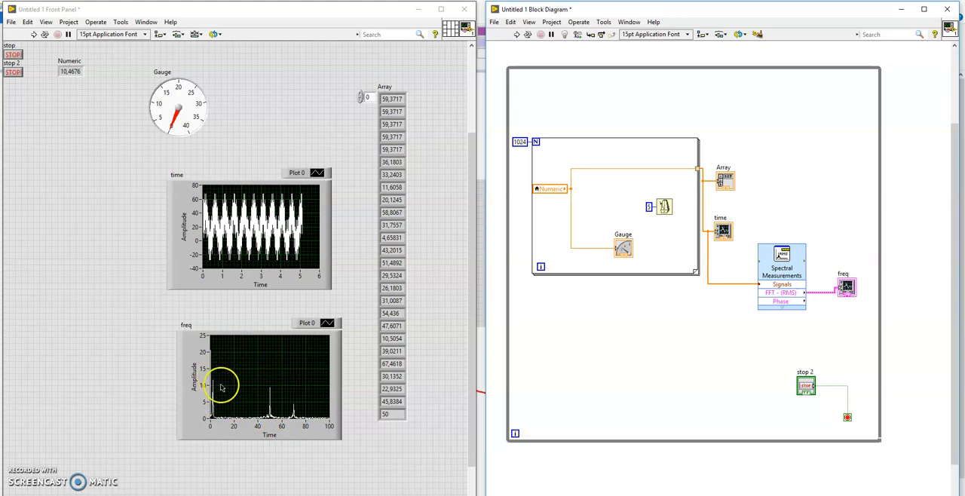
pyautogui.moveTo(260, 407)
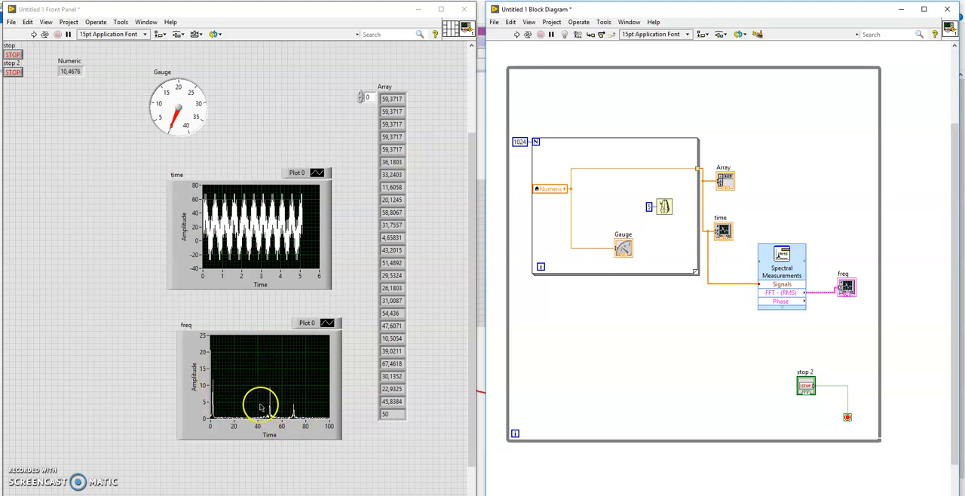
pyautogui.moveTo(213, 387)
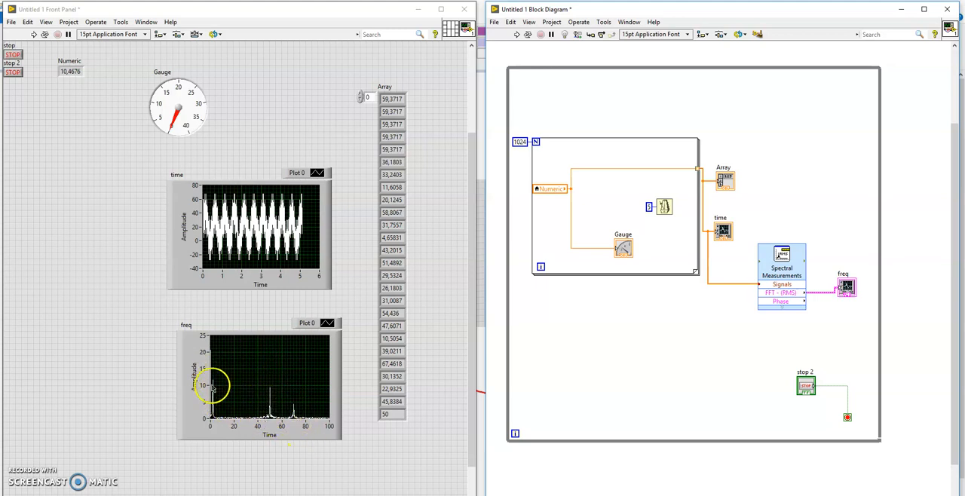
pyautogui.moveTo(293, 426)
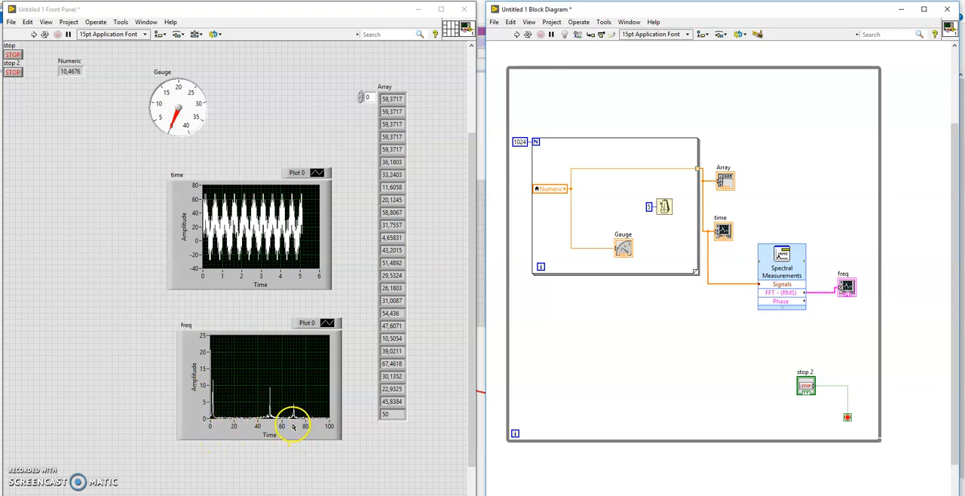
pyautogui.moveTo(452, 396)
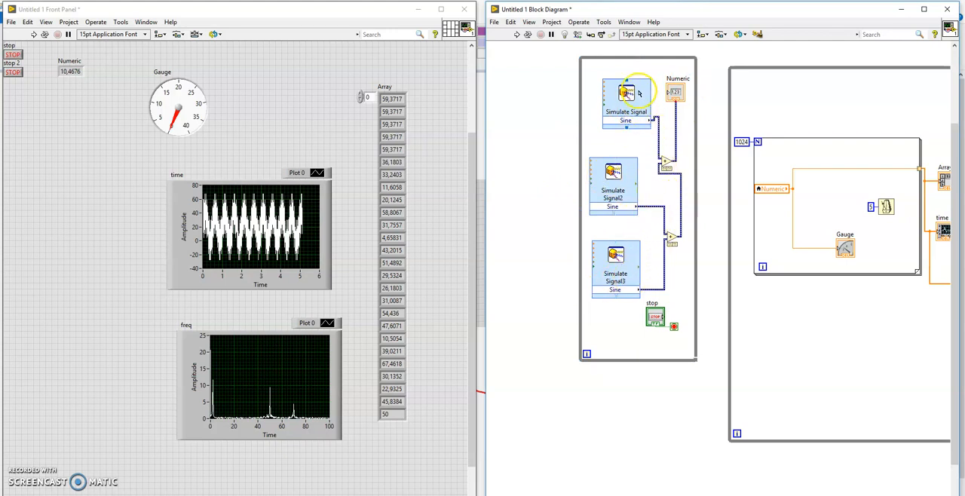
pyautogui.moveTo(523, 323)
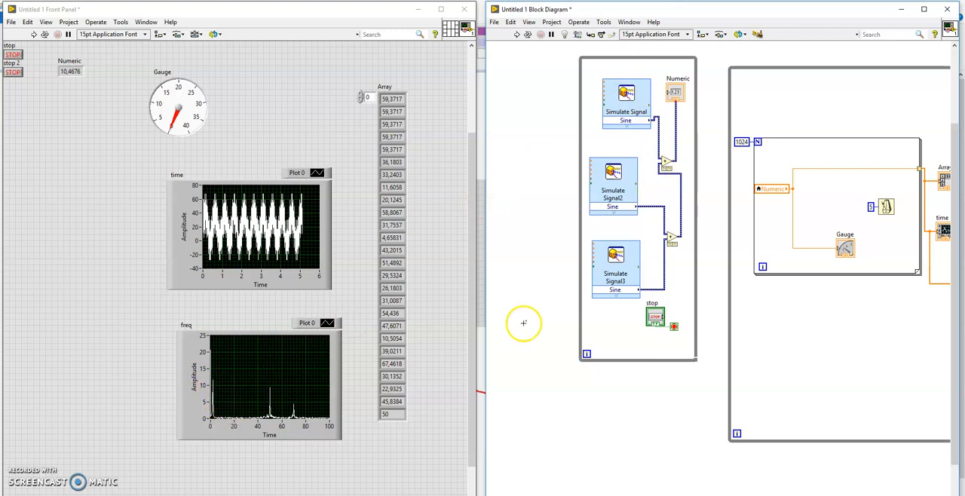
pyautogui.moveTo(271, 376)
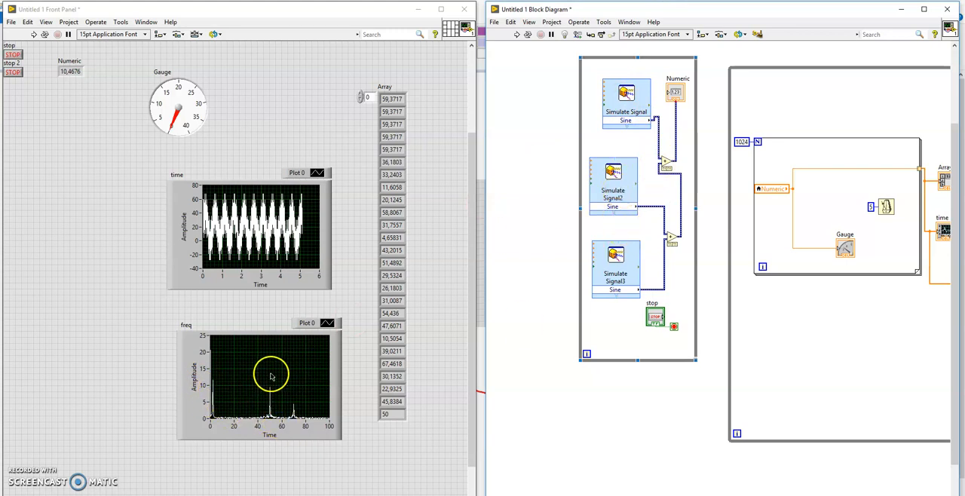
pyautogui.moveTo(262, 387)
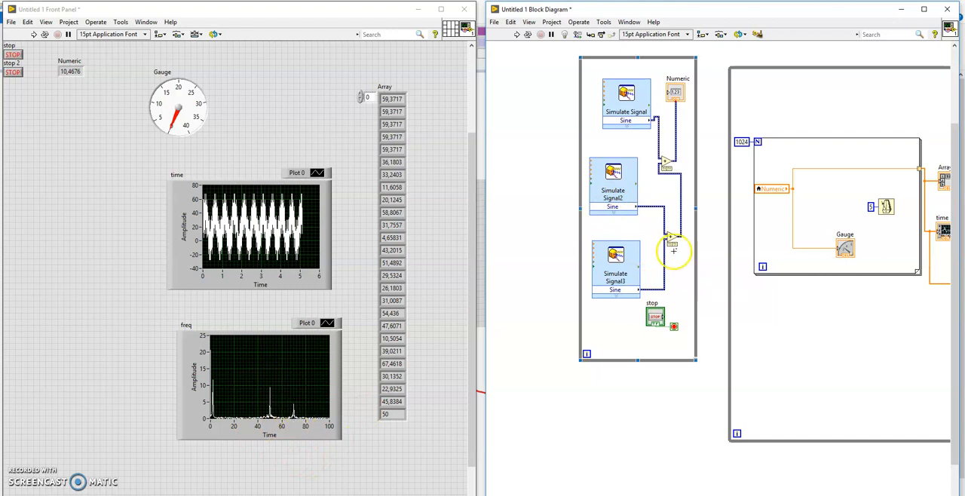
pyautogui.moveTo(646, 211)
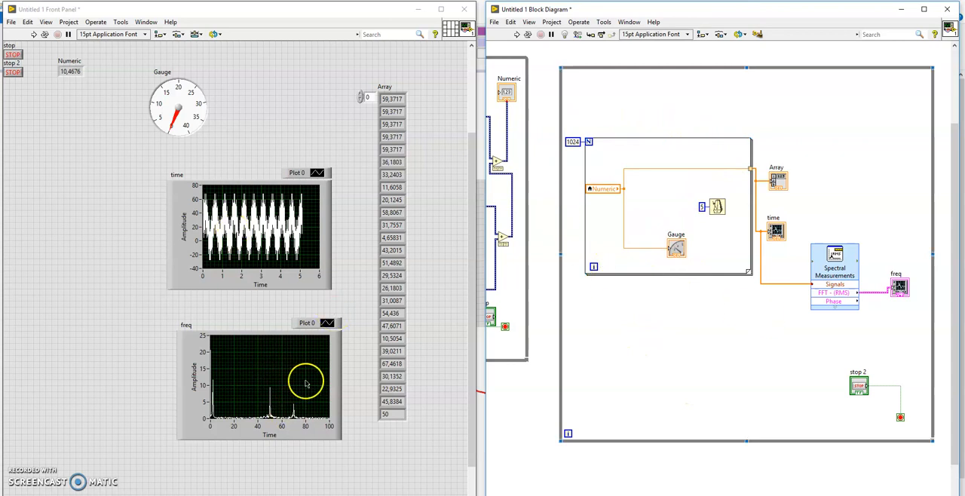
pyautogui.moveTo(242, 30)
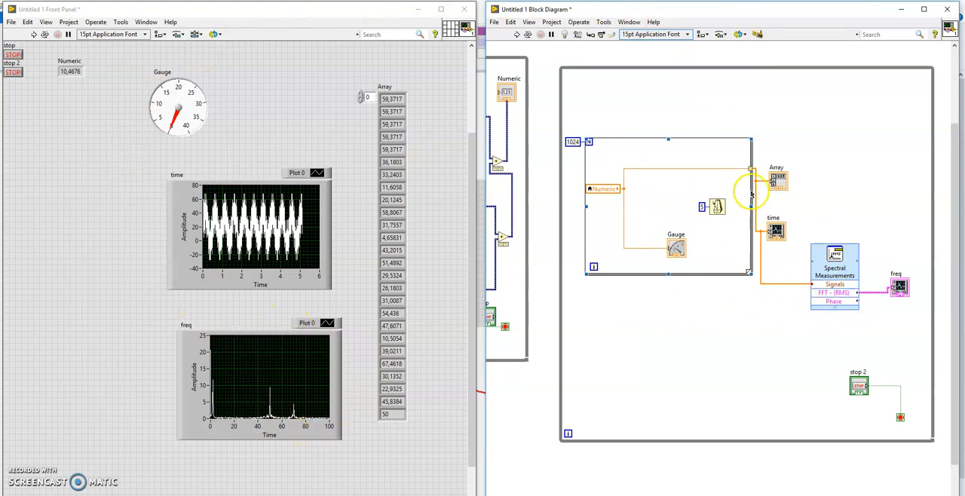
pyautogui.moveTo(719, 189)
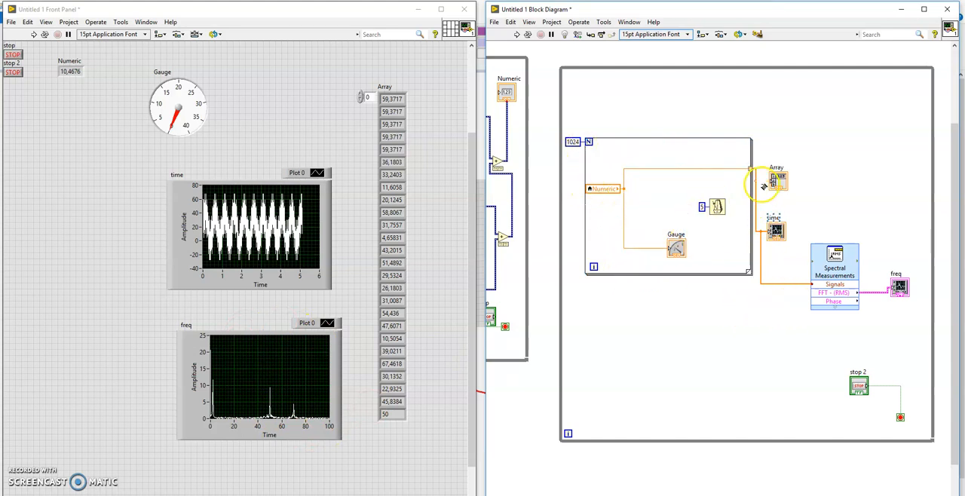
pyautogui.moveTo(572, 218)
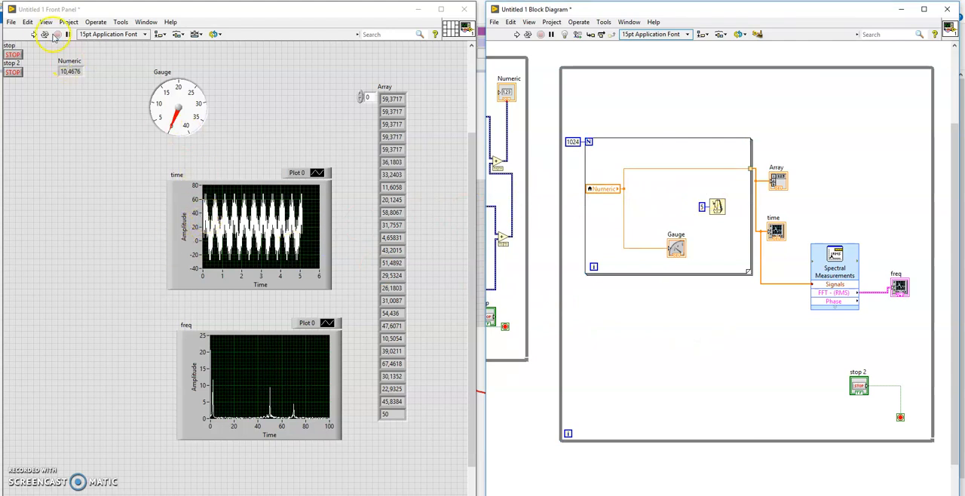
# Step: Run the VI so Numeric and Gauge update, then abort execution
pyautogui.click(57, 34)
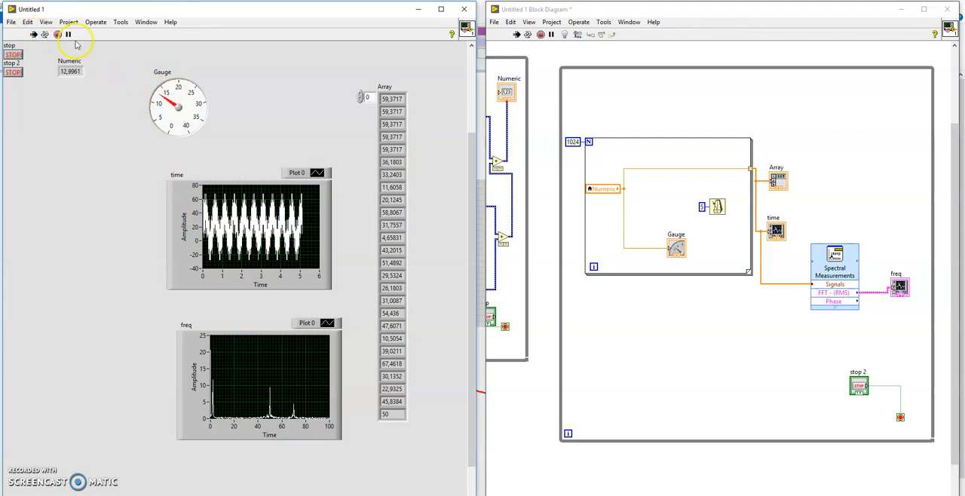
pyautogui.click(67, 35)
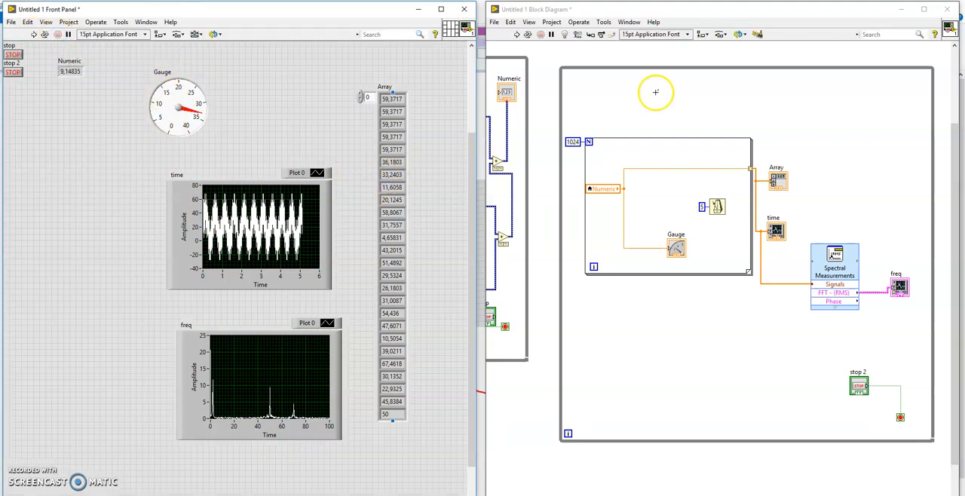